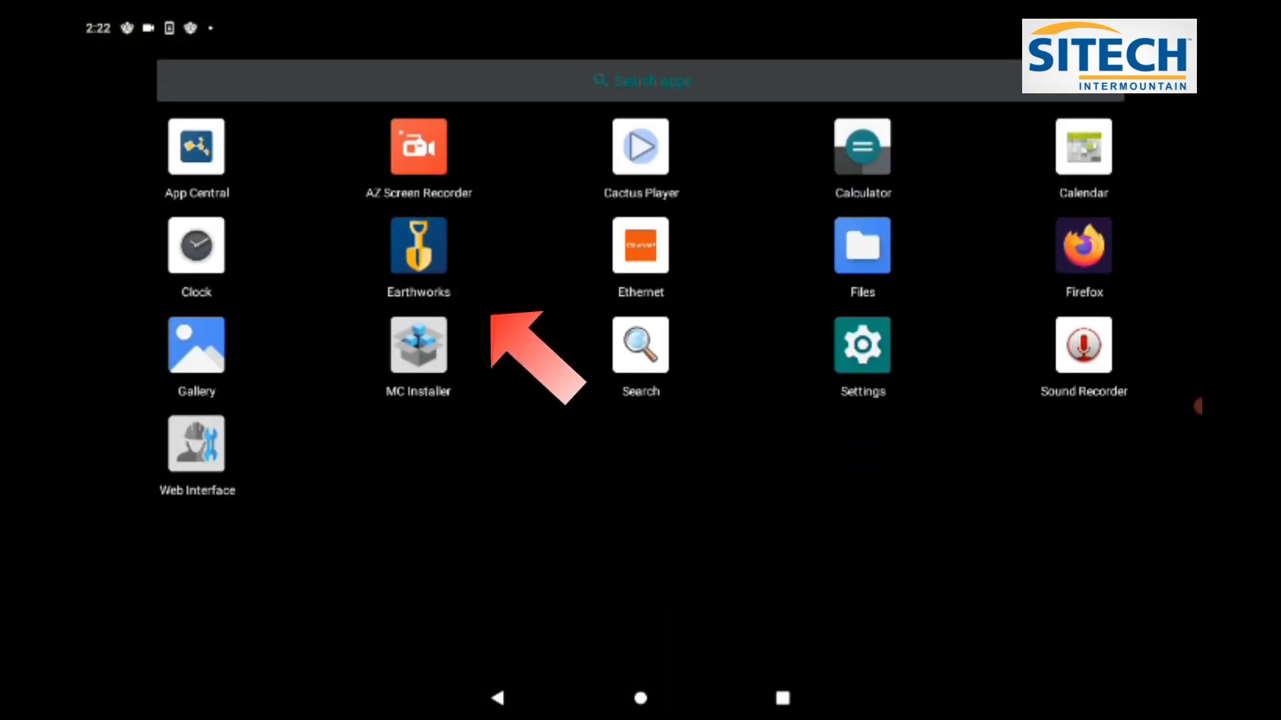
Step: Launch the Trimble Earthworks app from the app drawer
click(418, 246)
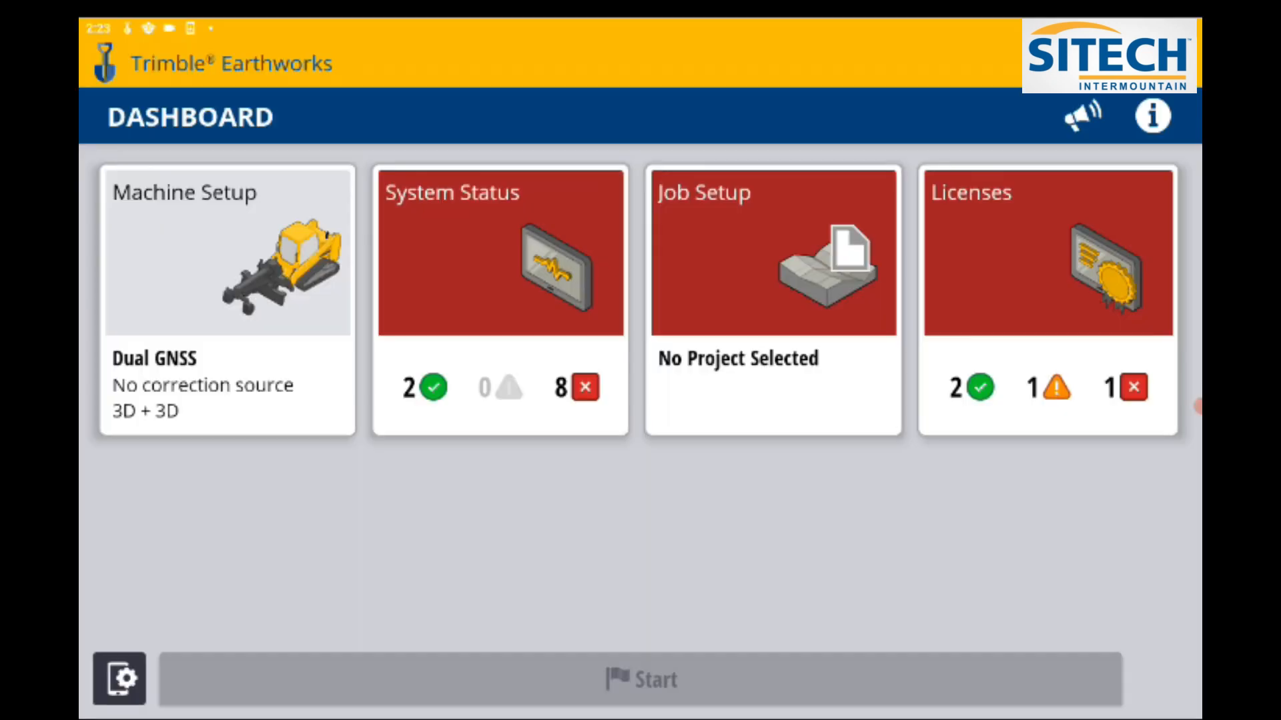
Step: Start a file transfer importing files to the machine from USB and continue
click(119, 679)
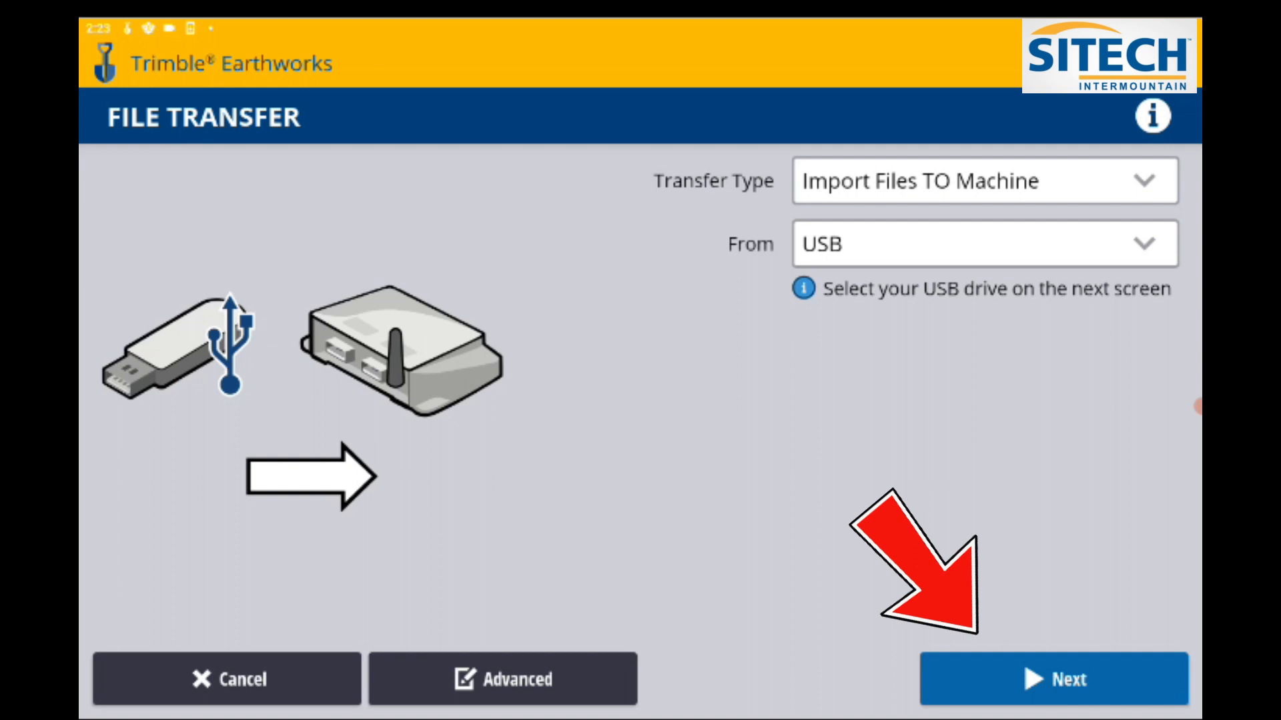
click(1054, 679)
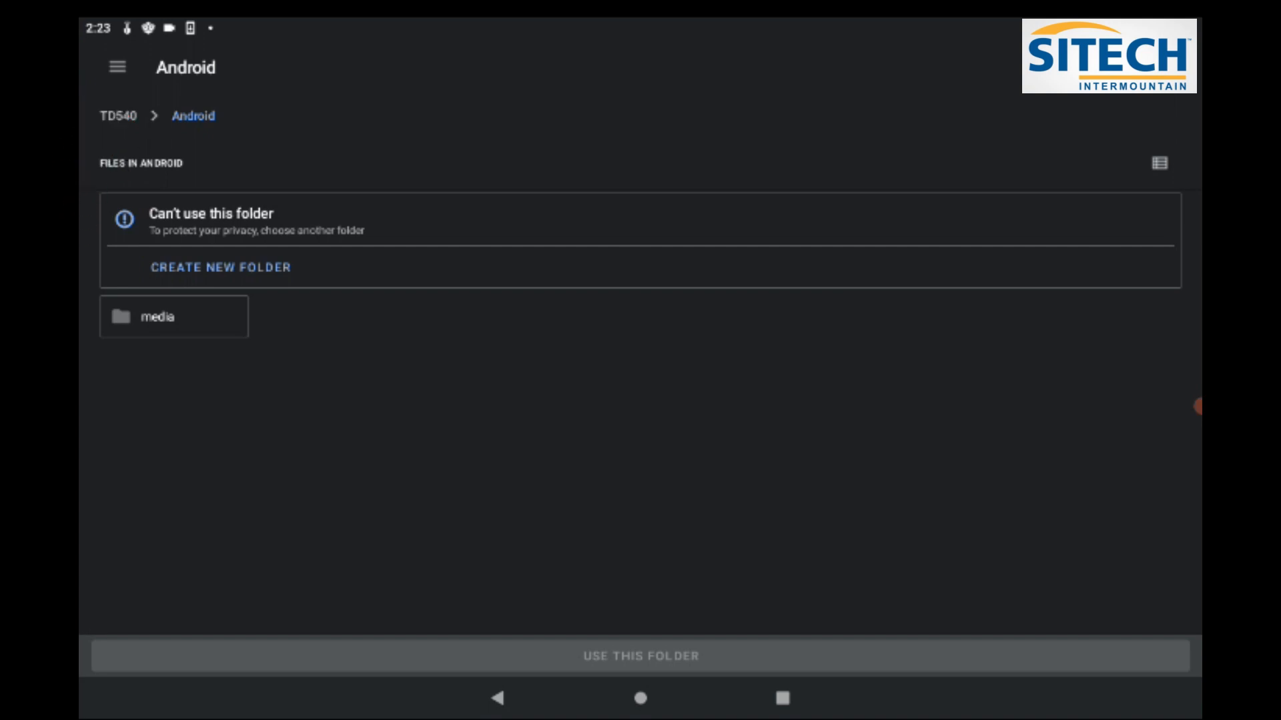
Step: Choose the KINGSTON USB drive from the storage locations list
click(116, 67)
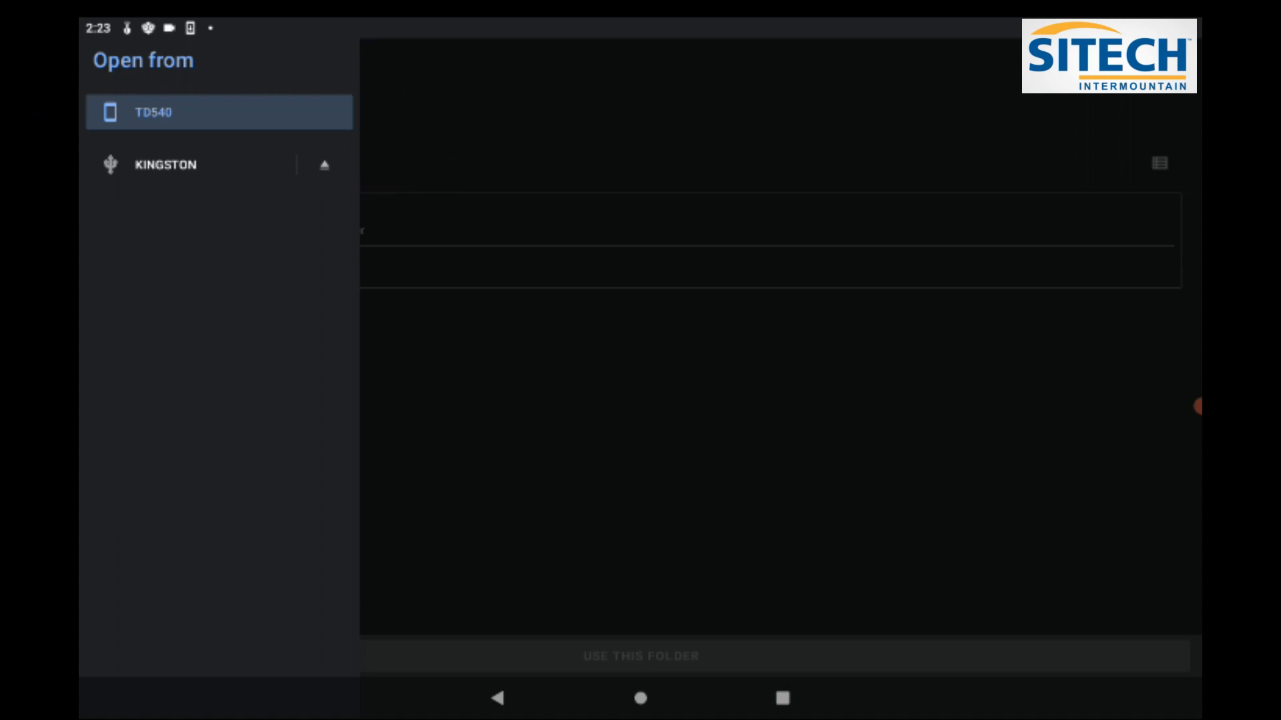
click(165, 164)
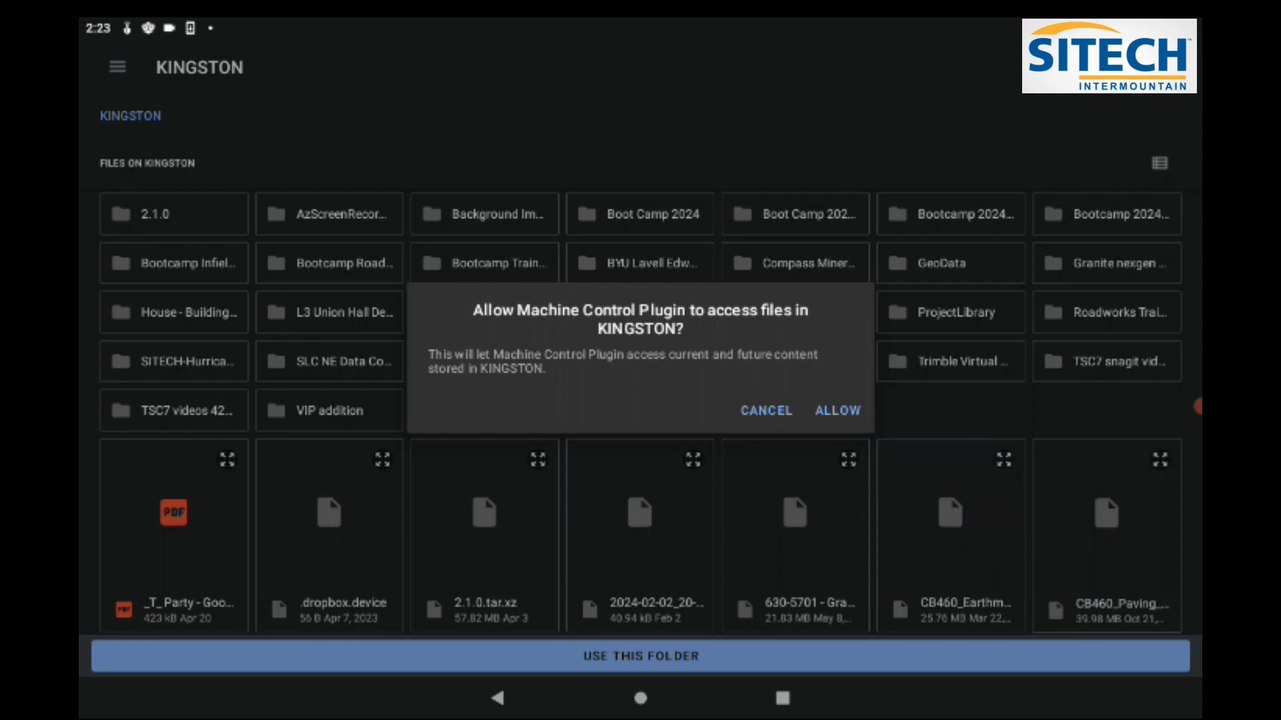
Step: Allow plugin access, check the Sitech-Wheeler Training Site project and start its import
click(835, 411)
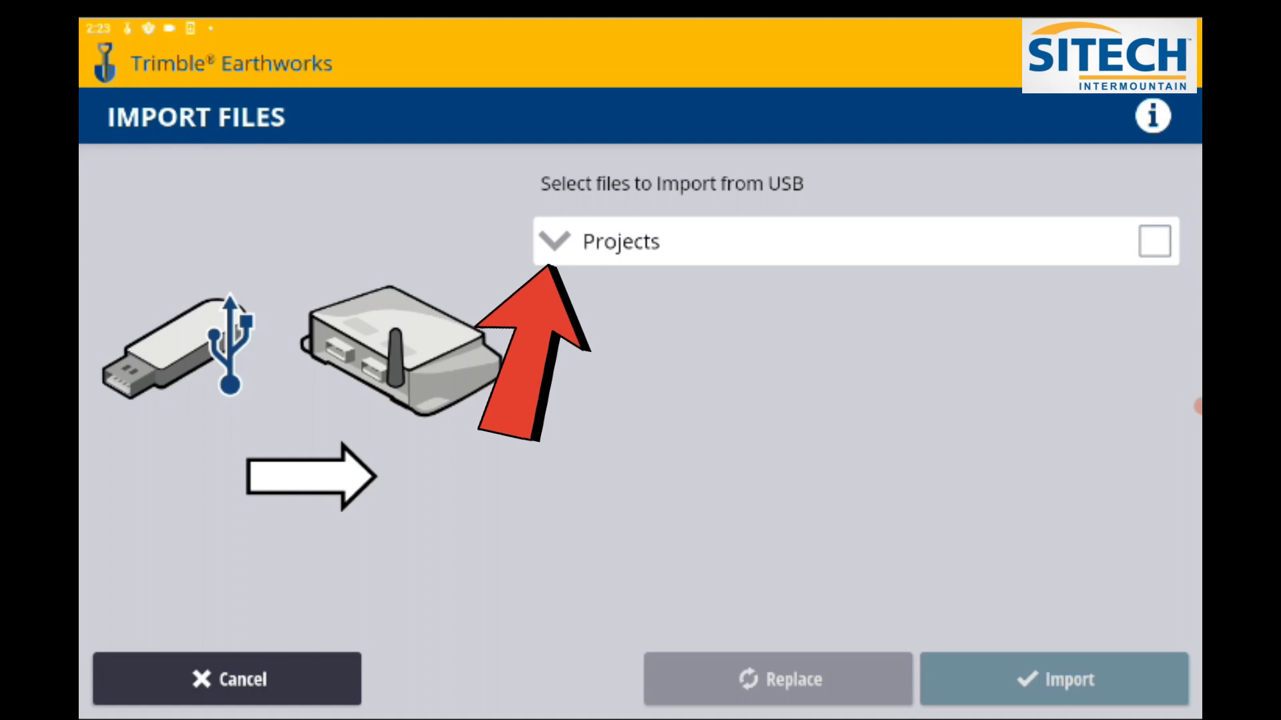
click(555, 241)
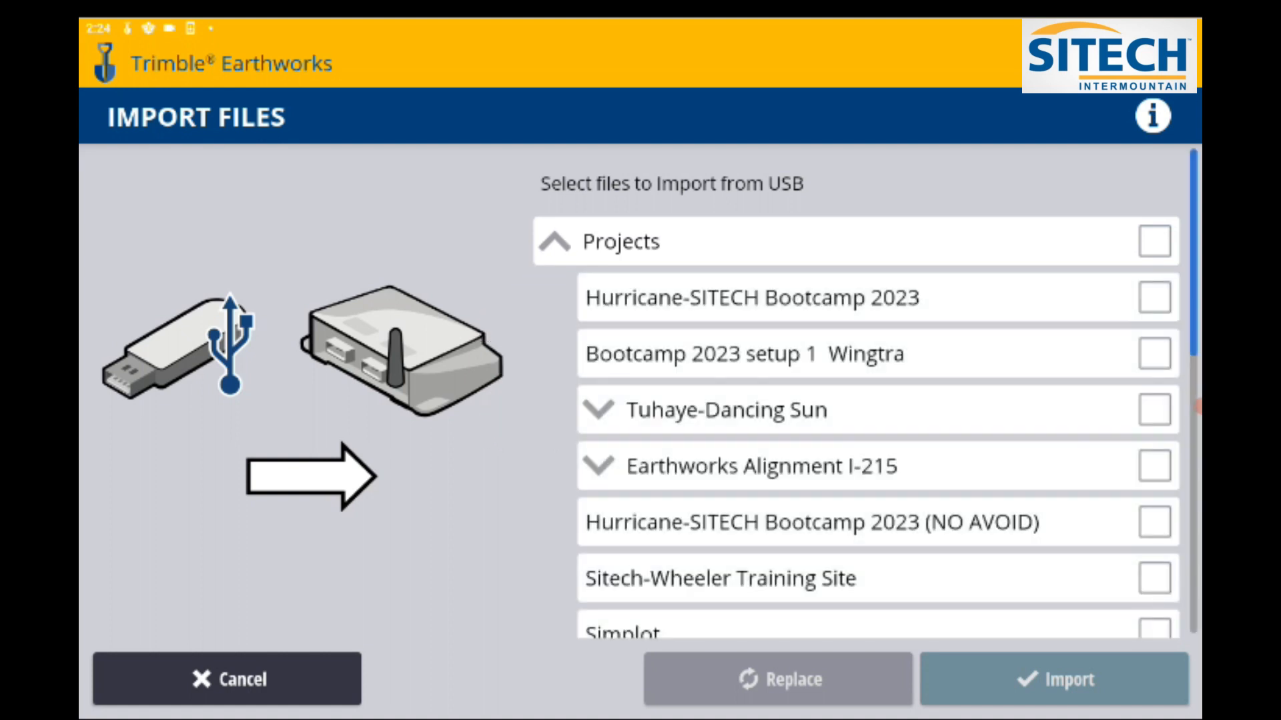
scroll(down, 3)
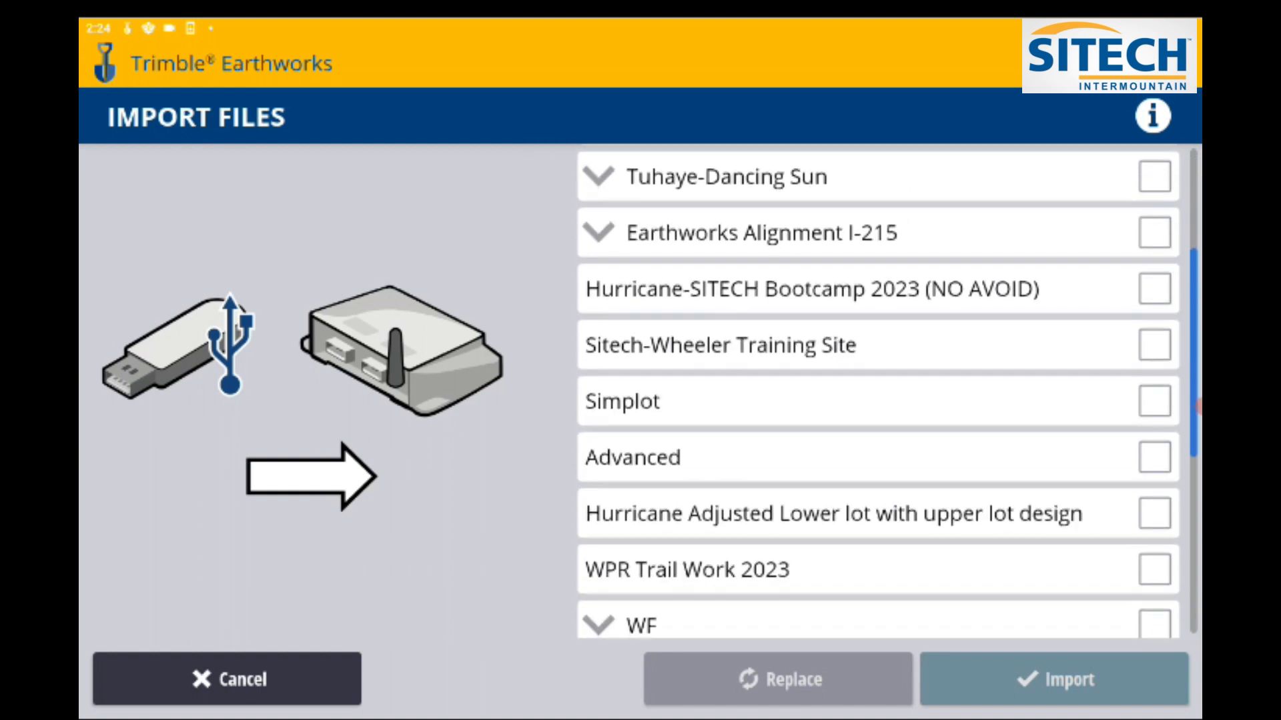
click(1154, 344)
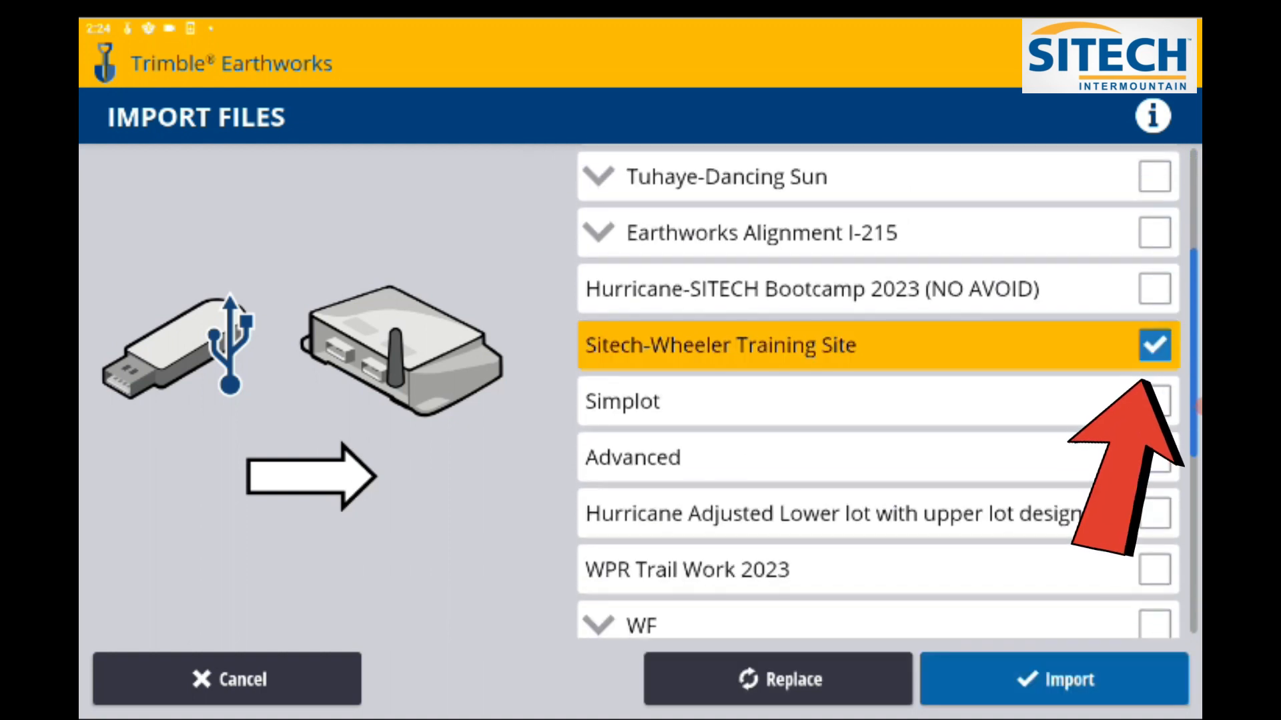
click(1052, 679)
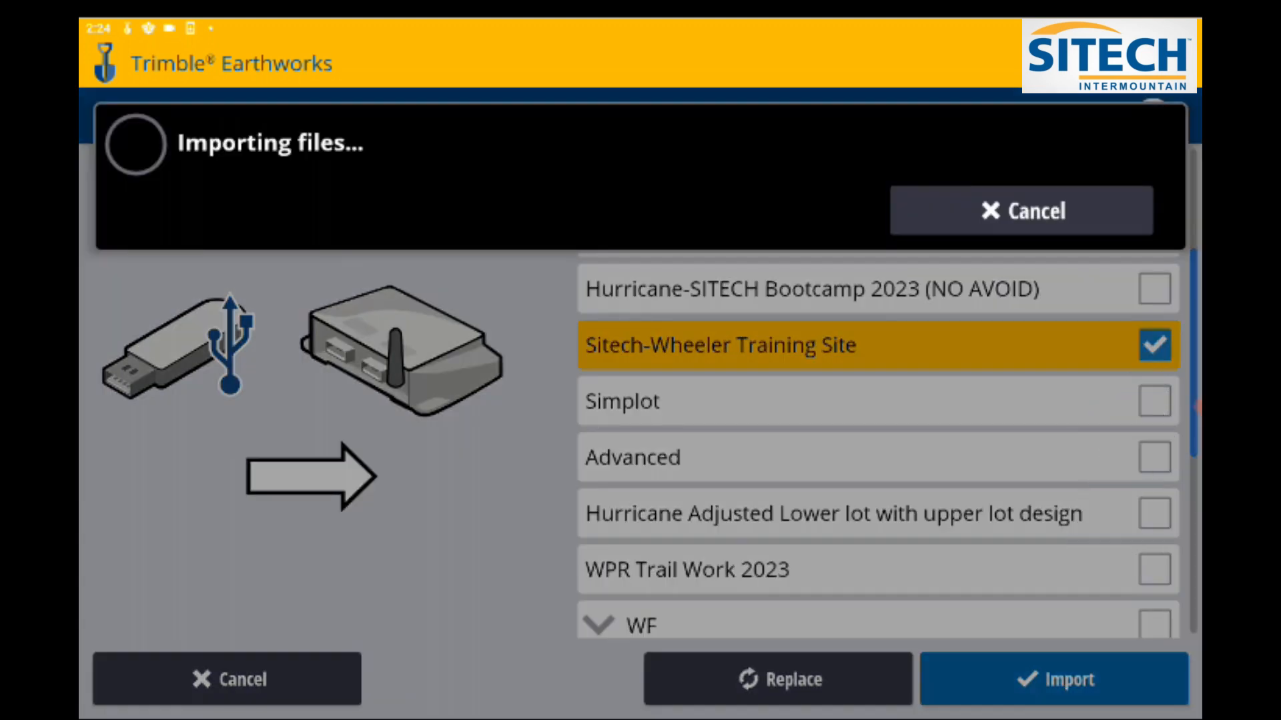